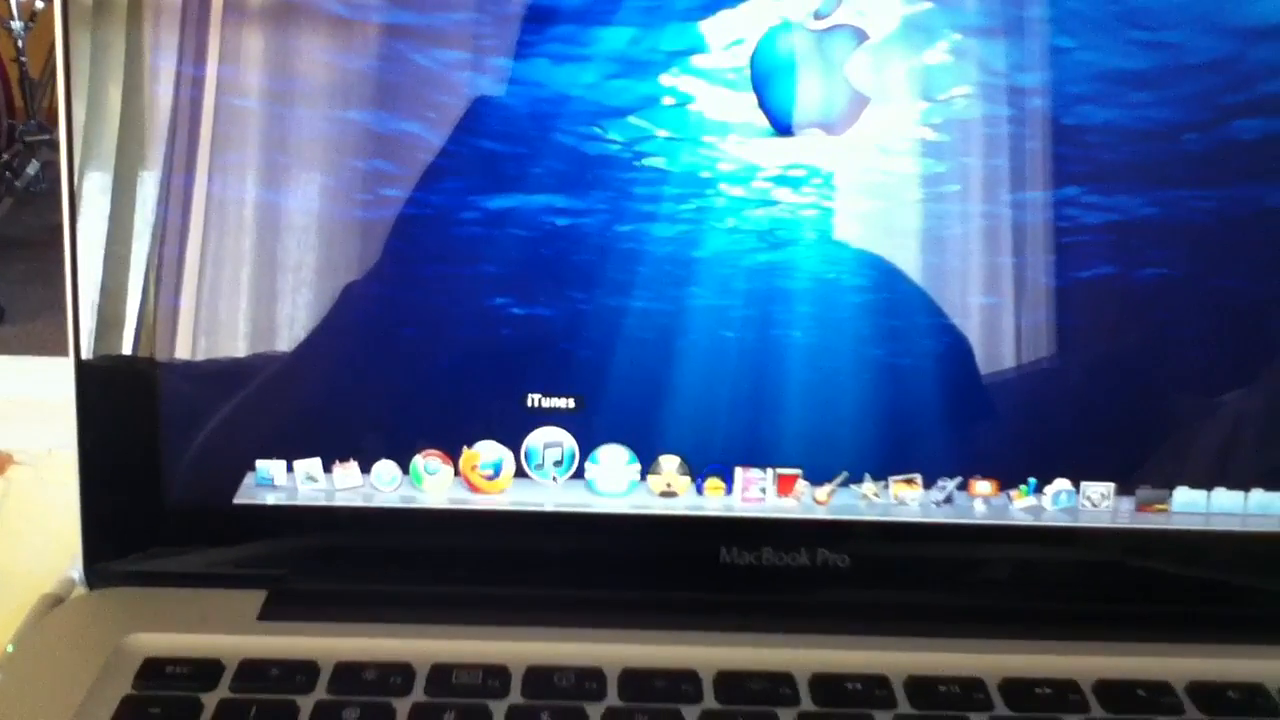
Step: Launch iTunes from the Dock to show how quickly it starts
click(548, 470)
text(myspace)
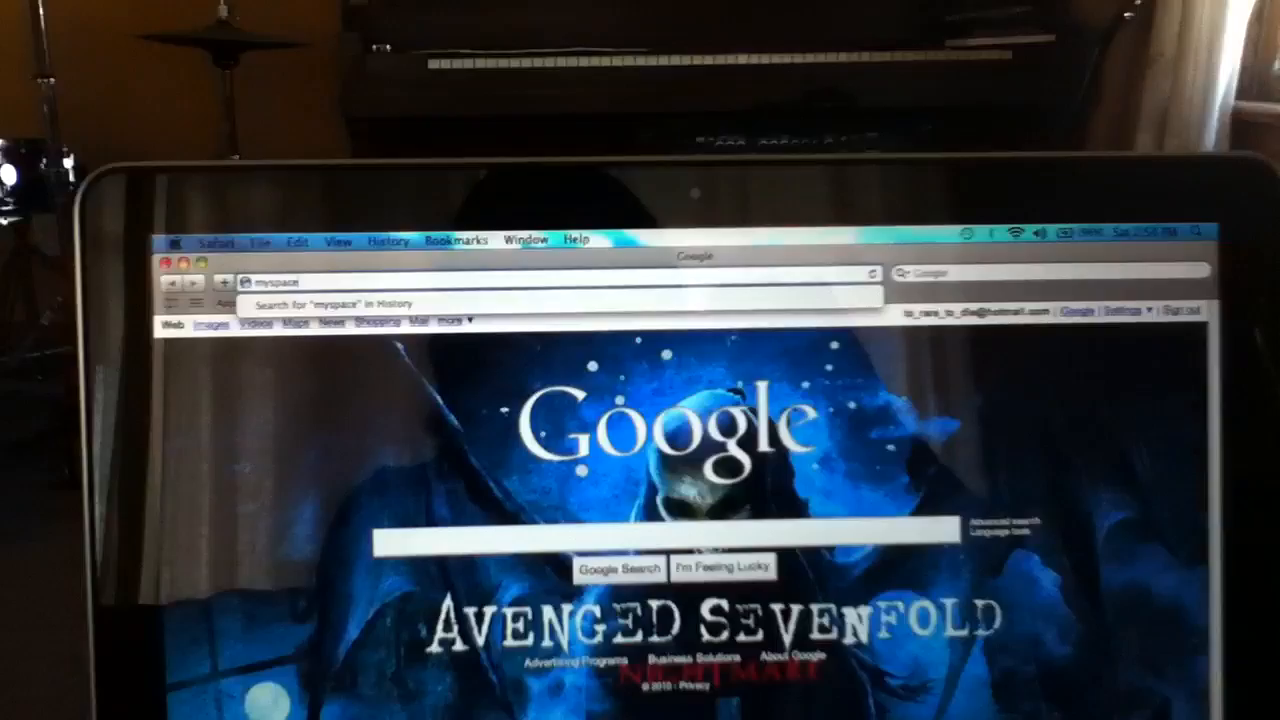
Step: Load myspace.com in Safari to show page loading speed
text(.com)
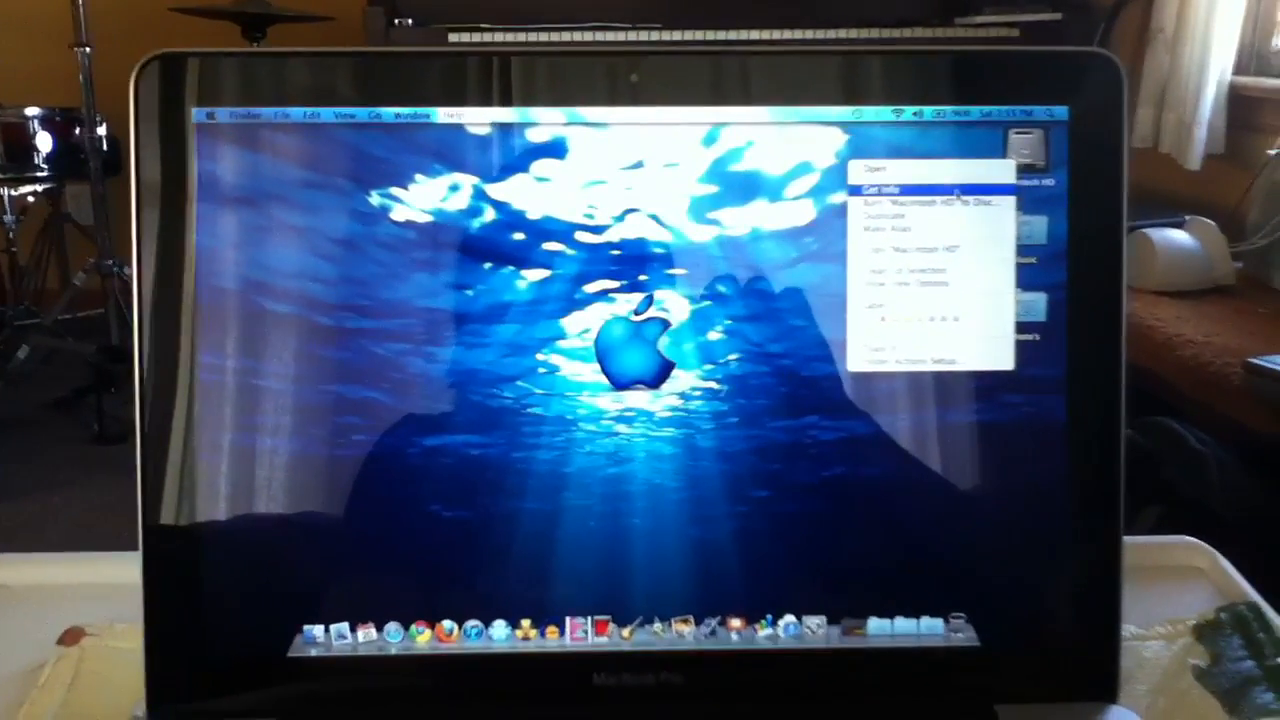
click(882, 188)
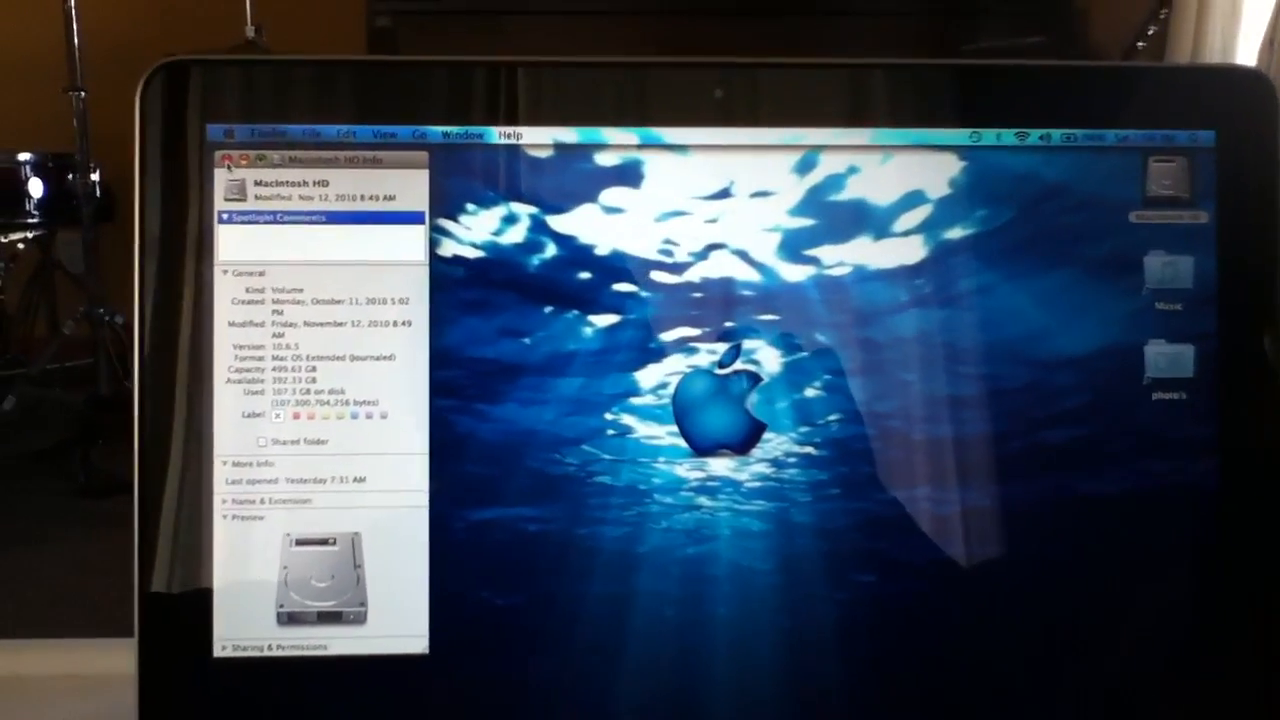
click(236, 160)
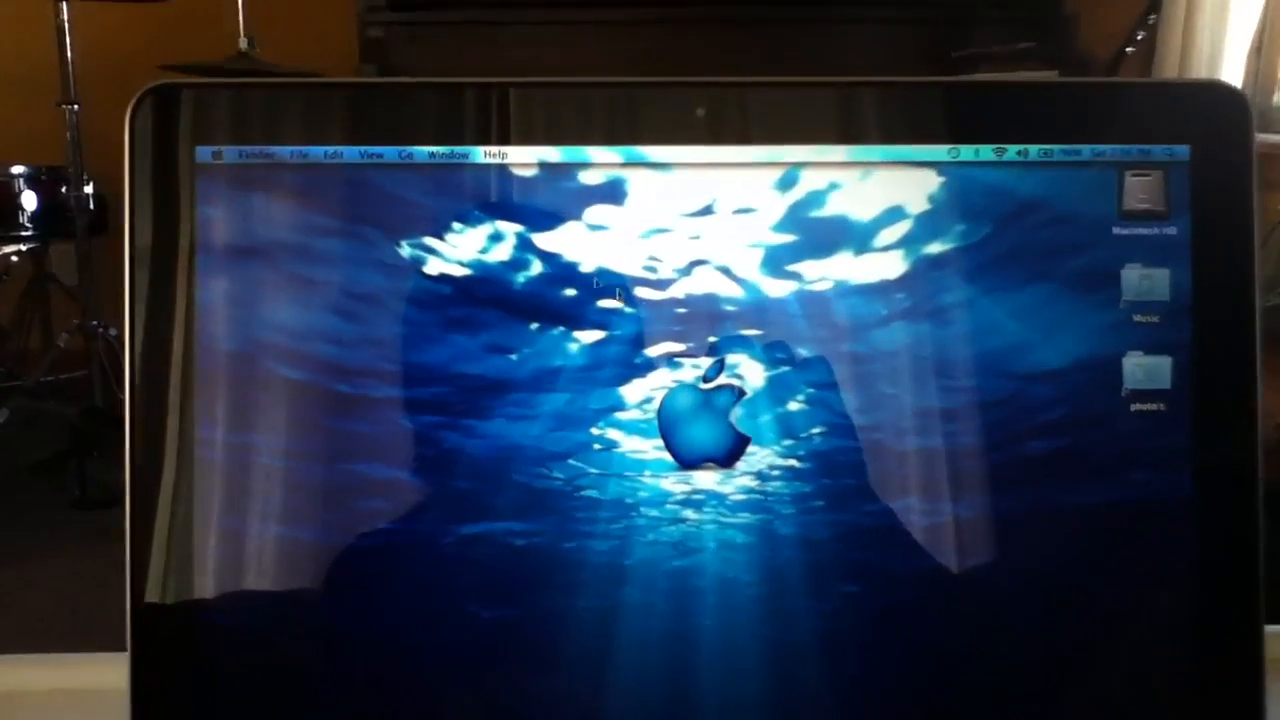